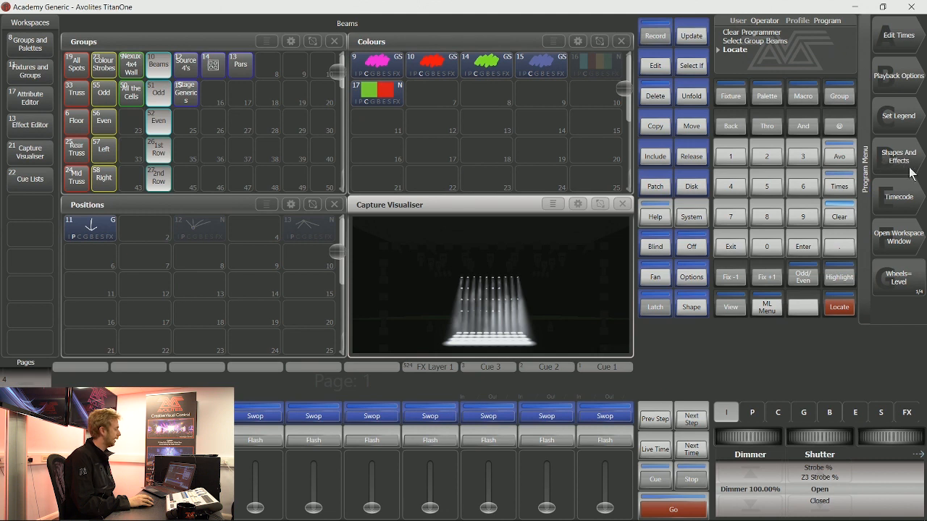
Go to Shapes And Effects, then Key Frame Shape, for the selected beam fixtures.
{"action": "left_click", "coordinate": [899, 156]}
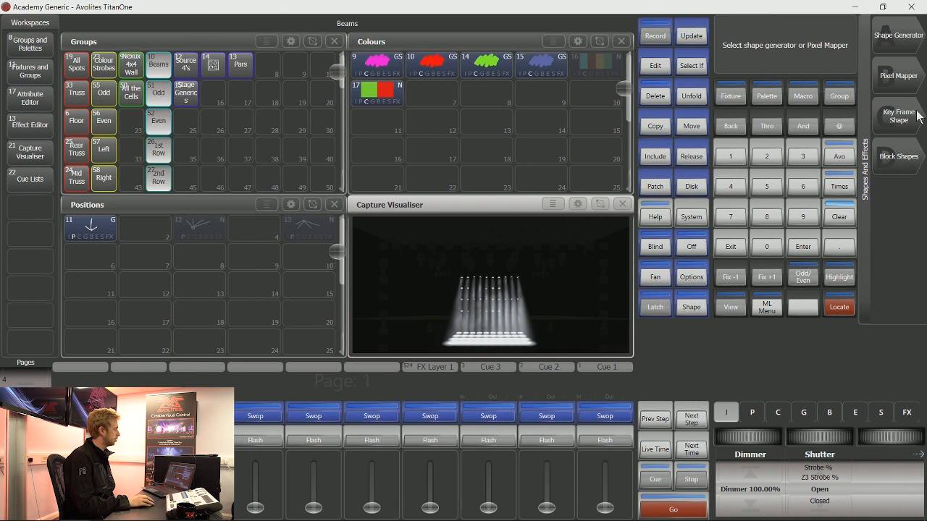
{"action": "left_click", "coordinate": [897, 115]}
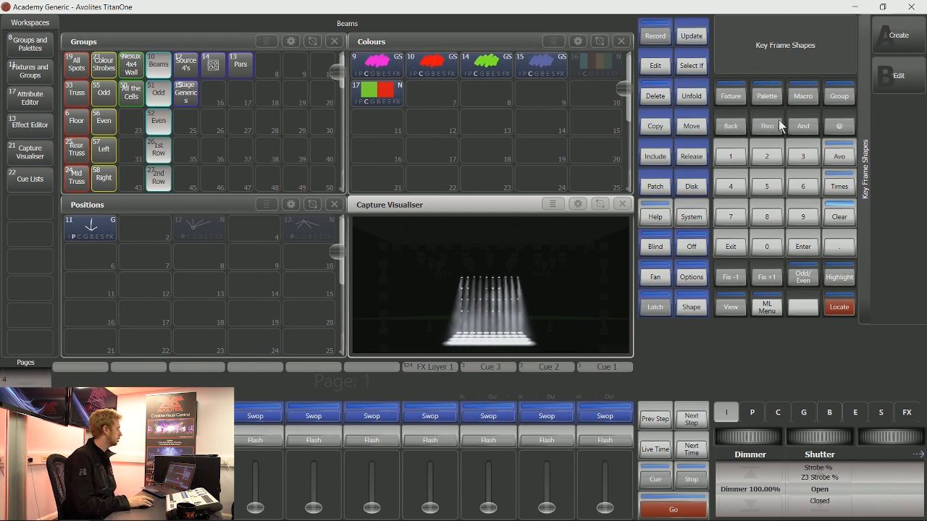
{"action": "mouse_move", "coordinate": [875, 55]}
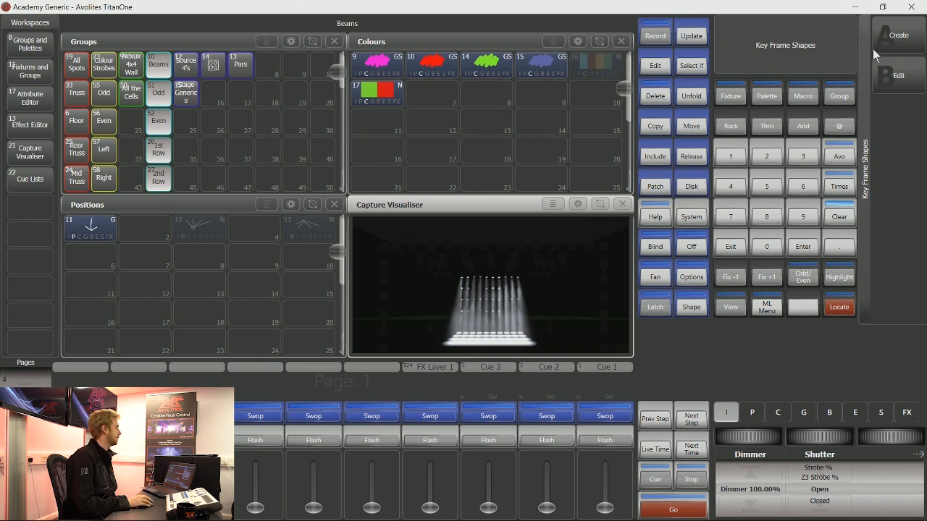
{"action": "mouse_move", "coordinate": [843, 38]}
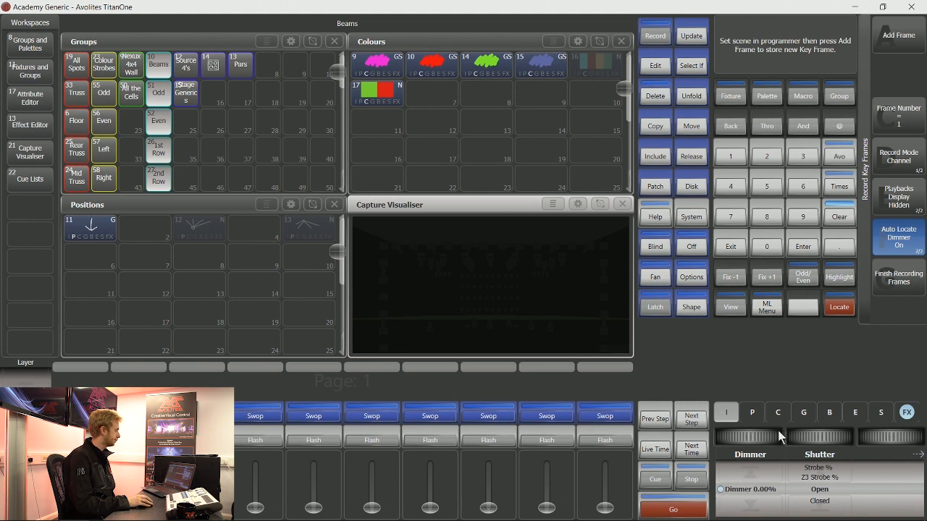
Store two key frames: dimmer at 0%, then dimmer at 100%.
{"action": "left_click", "coordinate": [898, 35]}
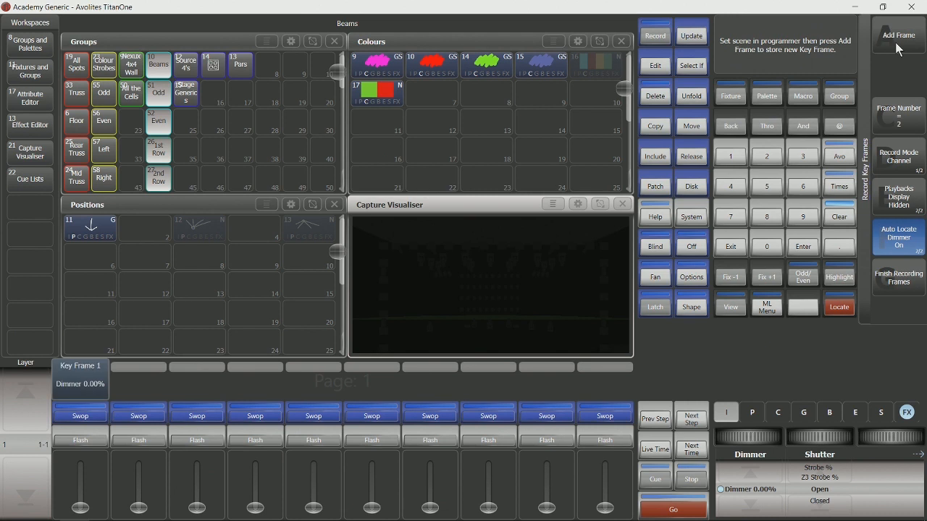
{"action": "mouse_move", "coordinate": [82, 404]}
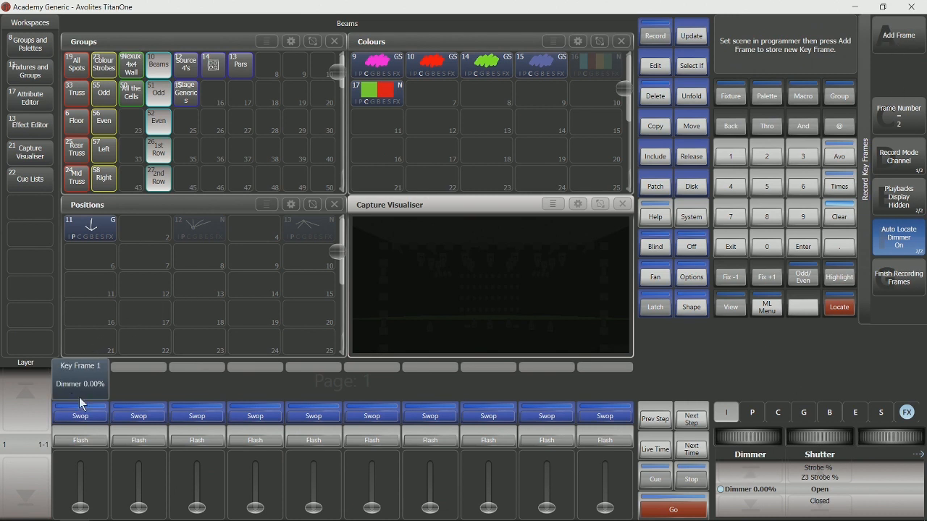
{"action": "mouse_move", "coordinate": [79, 382]}
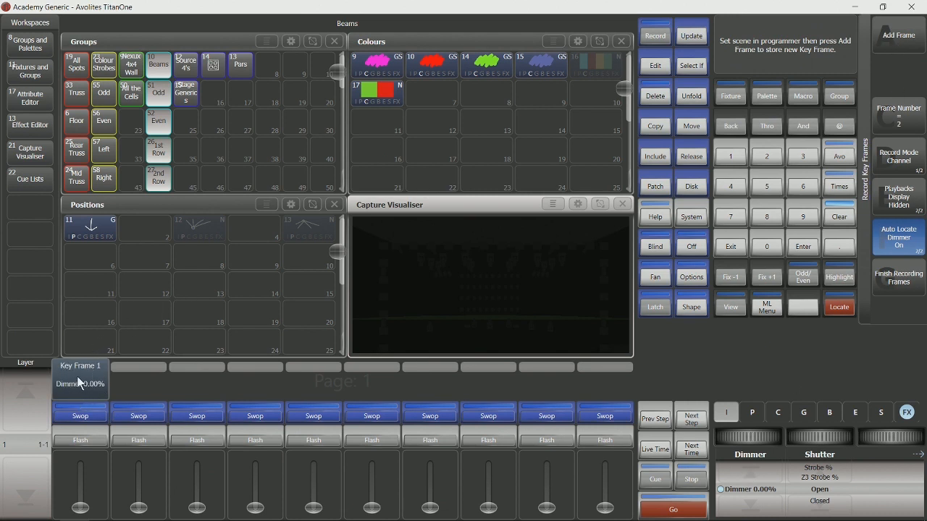
{"action": "mouse_move", "coordinate": [70, 395]}
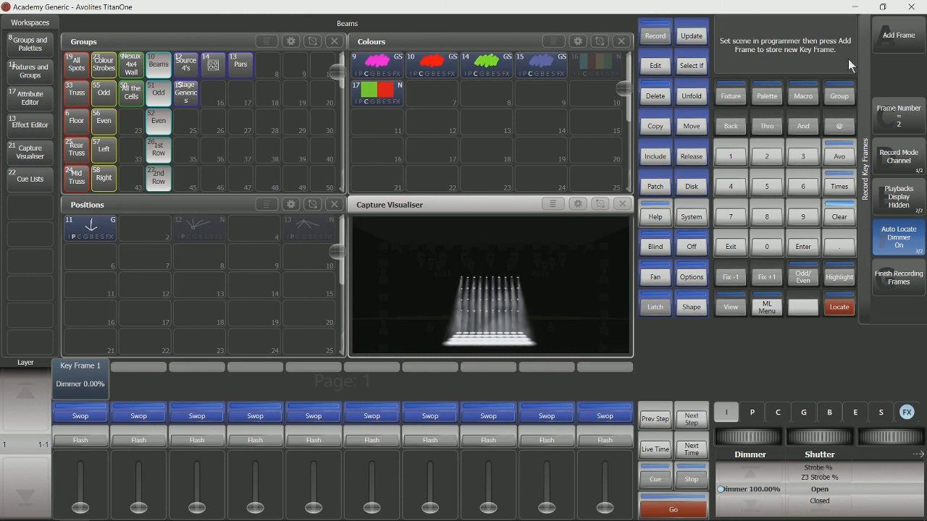
{"action": "left_click", "coordinate": [897, 35]}
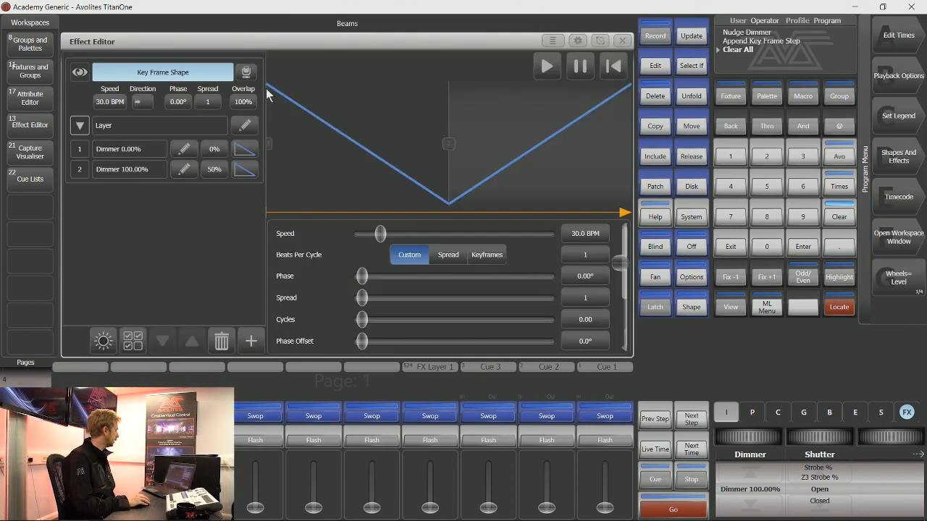
{"action": "mouse_move", "coordinate": [278, 157]}
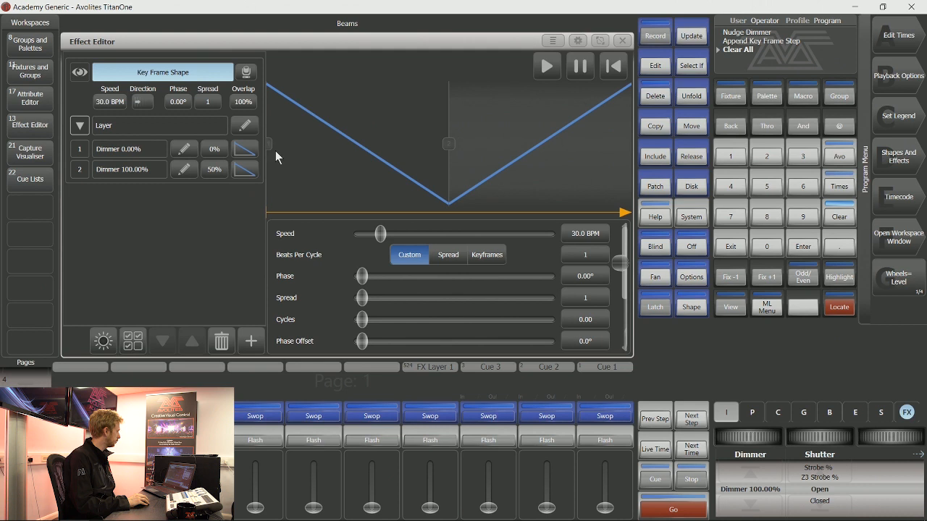
{"action": "mouse_move", "coordinate": [141, 158]}
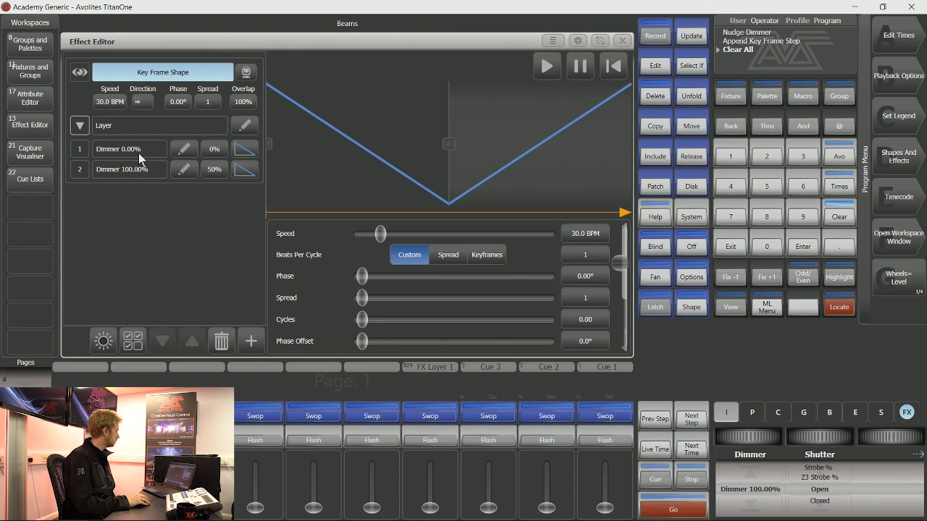
{"action": "mouse_move", "coordinate": [128, 177]}
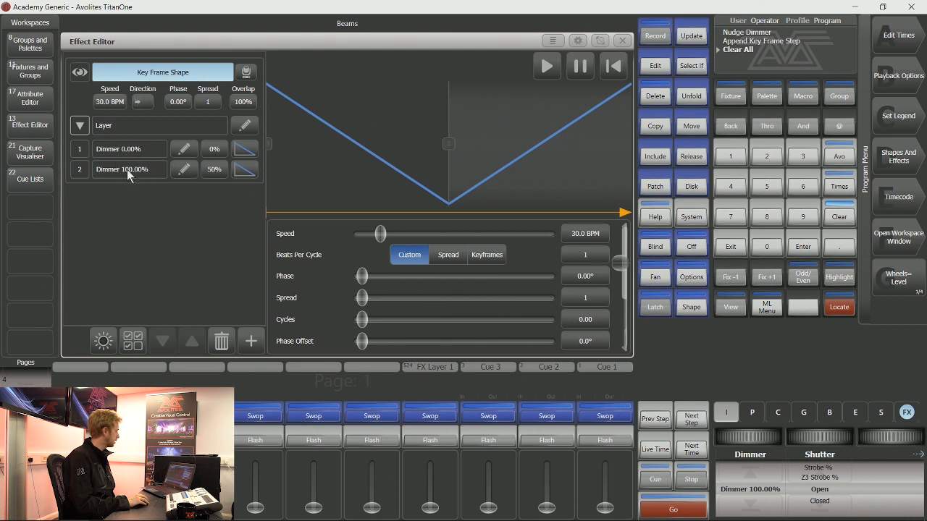
Review the dimmer layer in the Effect Editor and add a new layer.
{"action": "left_click", "coordinate": [577, 40]}
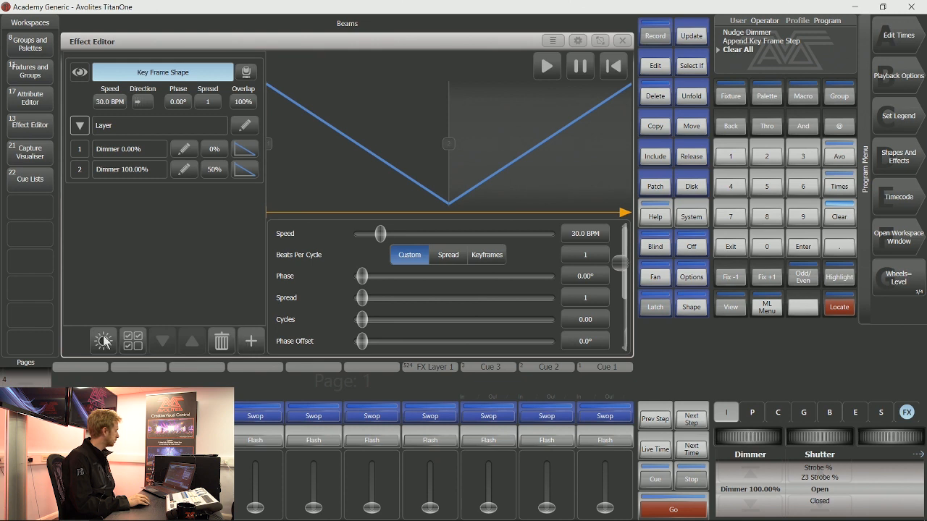
{"action": "mouse_move", "coordinate": [190, 352]}
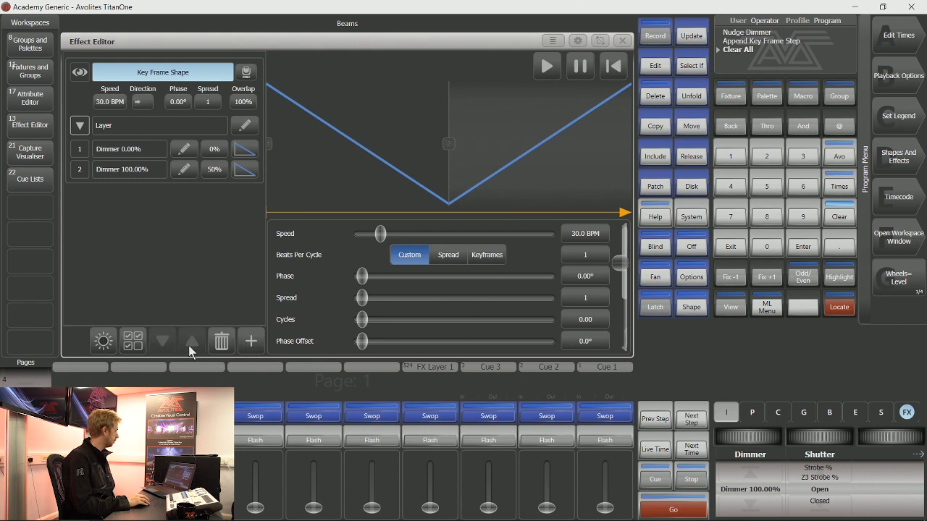
{"action": "mouse_move", "coordinate": [254, 353]}
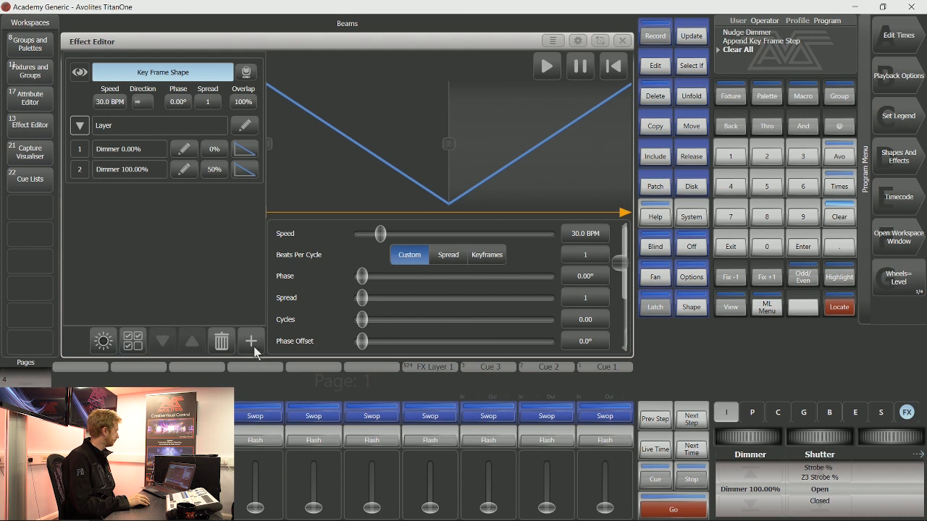
{"action": "left_click", "coordinate": [250, 340]}
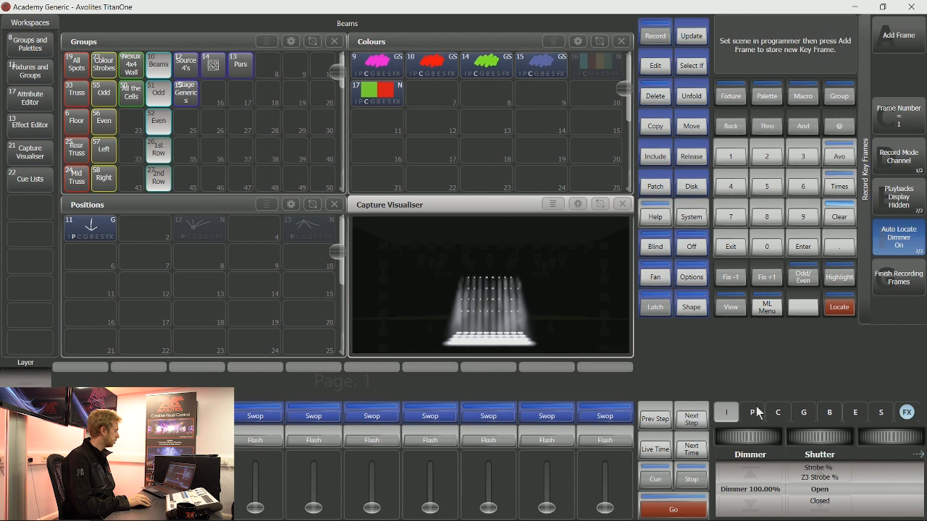
Using the Position attributes, store two key frames at different tilt positions.
{"action": "left_click", "coordinate": [752, 412]}
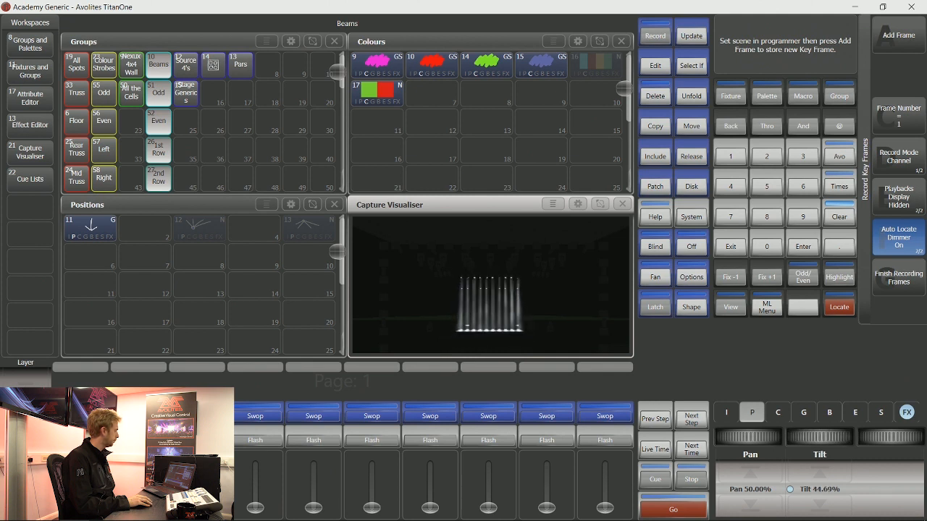
{"action": "left_click", "coordinate": [898, 34]}
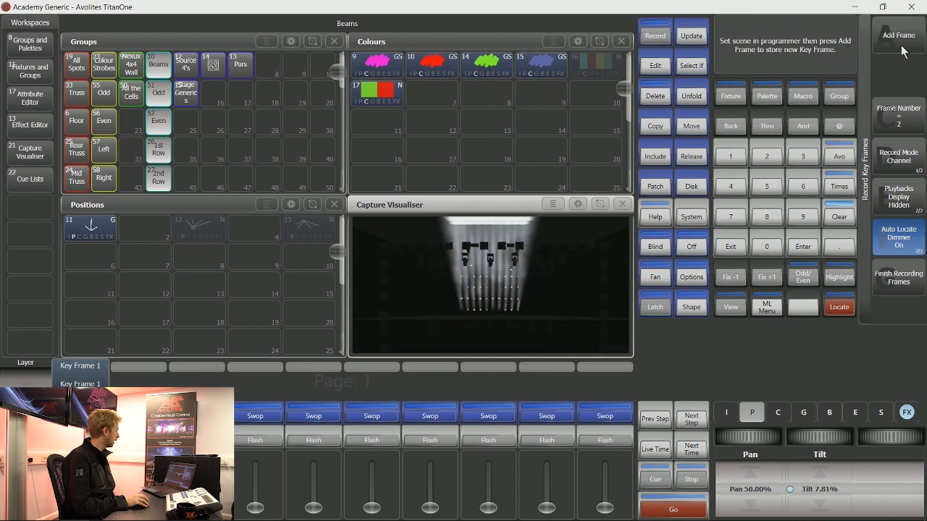
{"action": "left_click", "coordinate": [898, 34]}
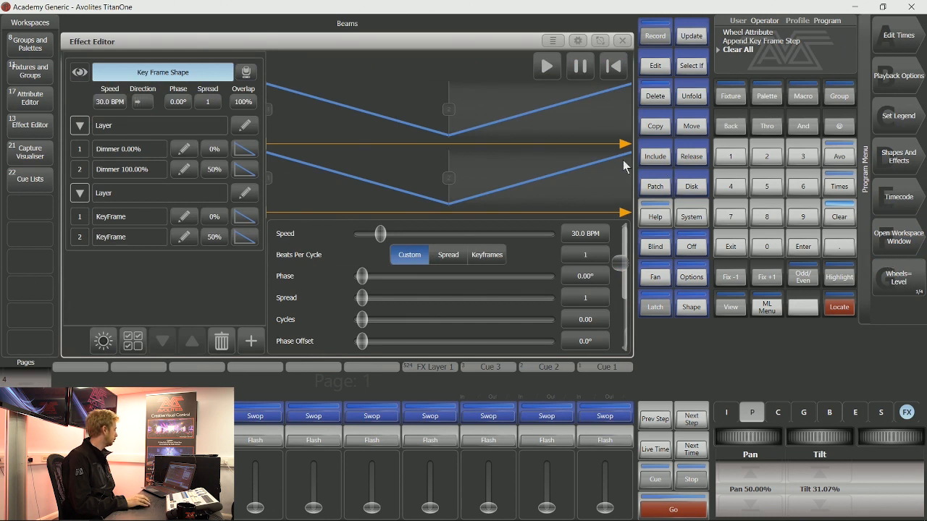
{"action": "mouse_move", "coordinate": [320, 102]}
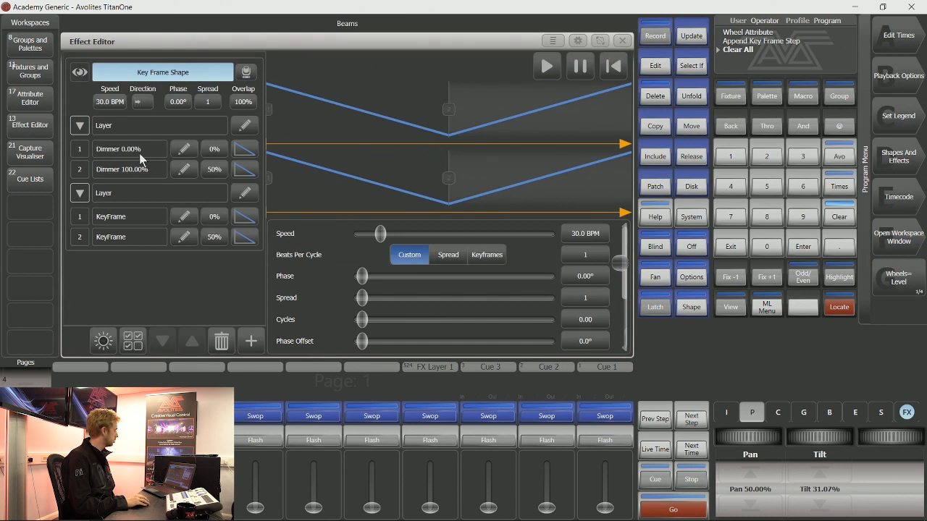
{"action": "mouse_move", "coordinate": [316, 106]}
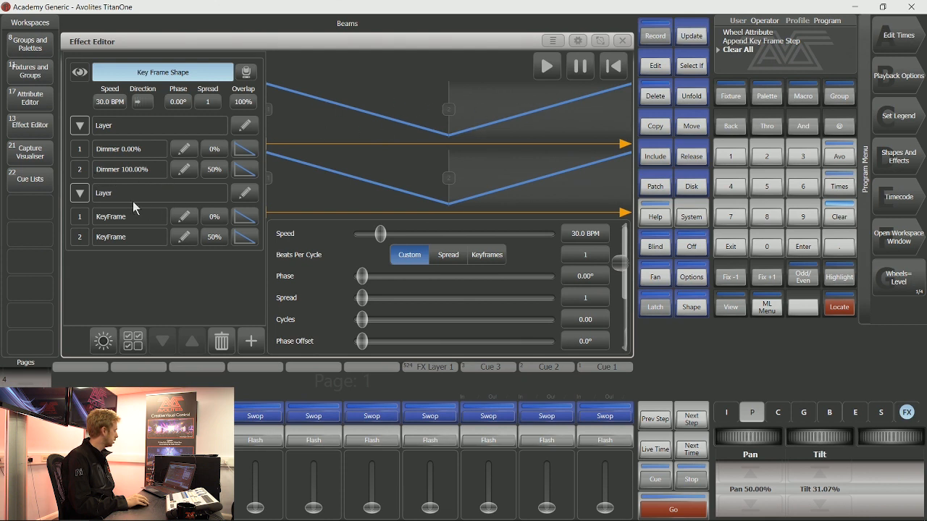
{"action": "mouse_move", "coordinate": [114, 236]}
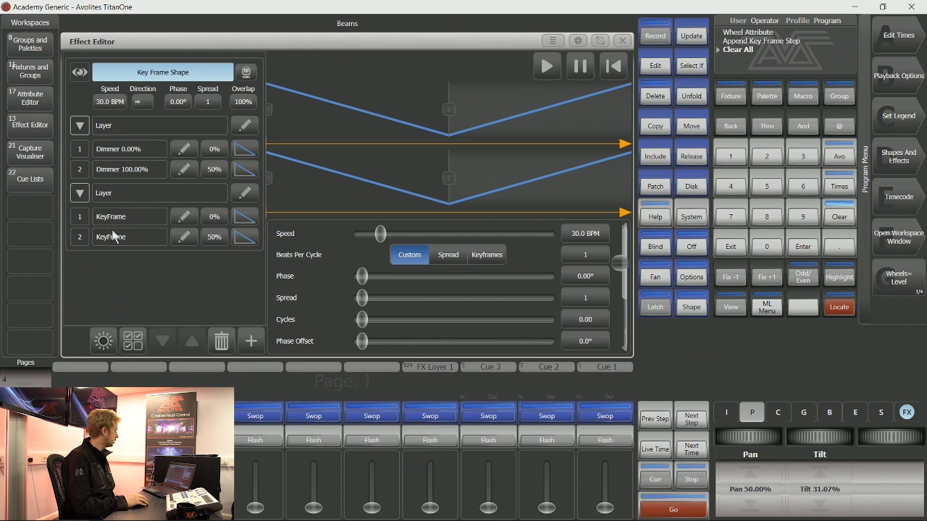
{"action": "mouse_move", "coordinate": [289, 212]}
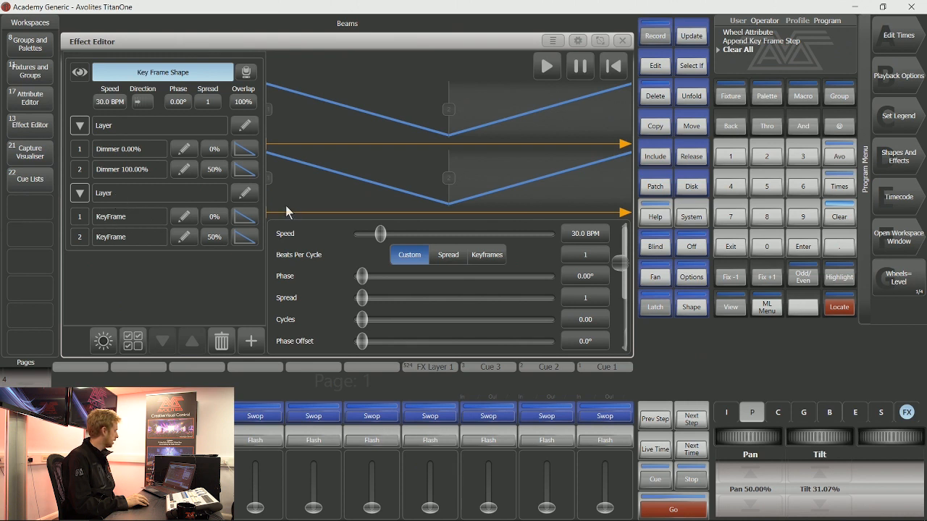
{"action": "mouse_move", "coordinate": [159, 243]}
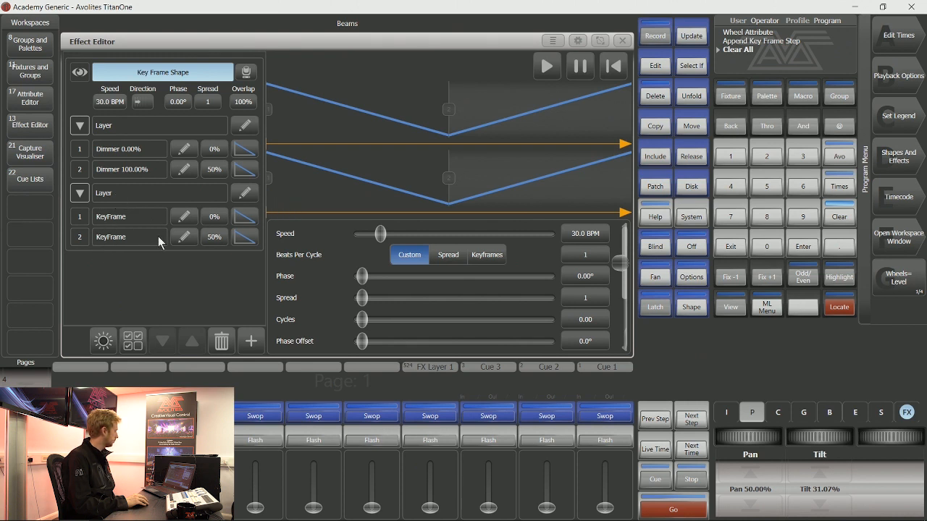
{"action": "mouse_move", "coordinate": [214, 151]}
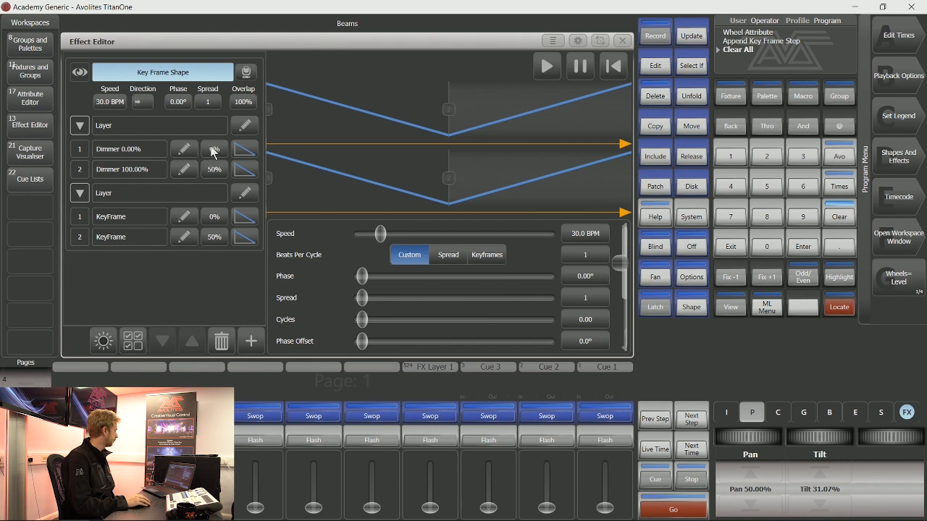
{"action": "mouse_move", "coordinate": [244, 154]}
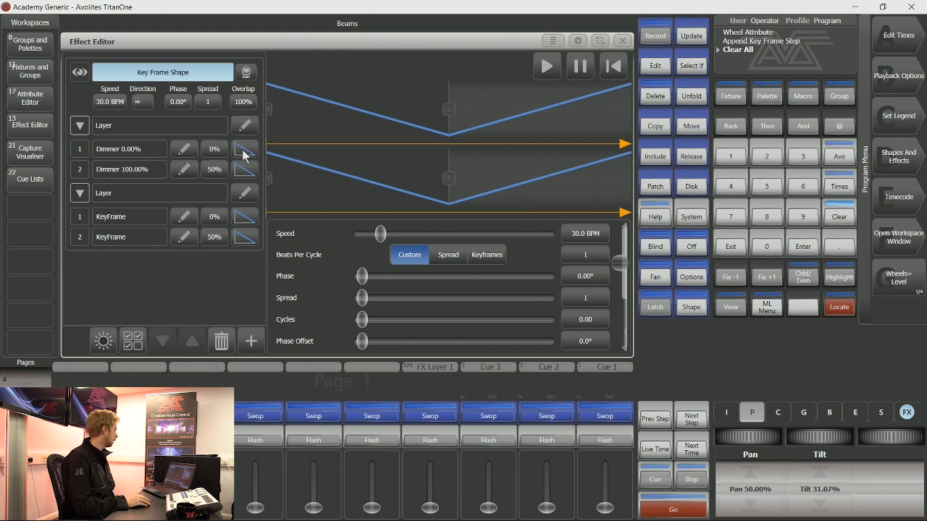
{"action": "mouse_move", "coordinate": [254, 167]}
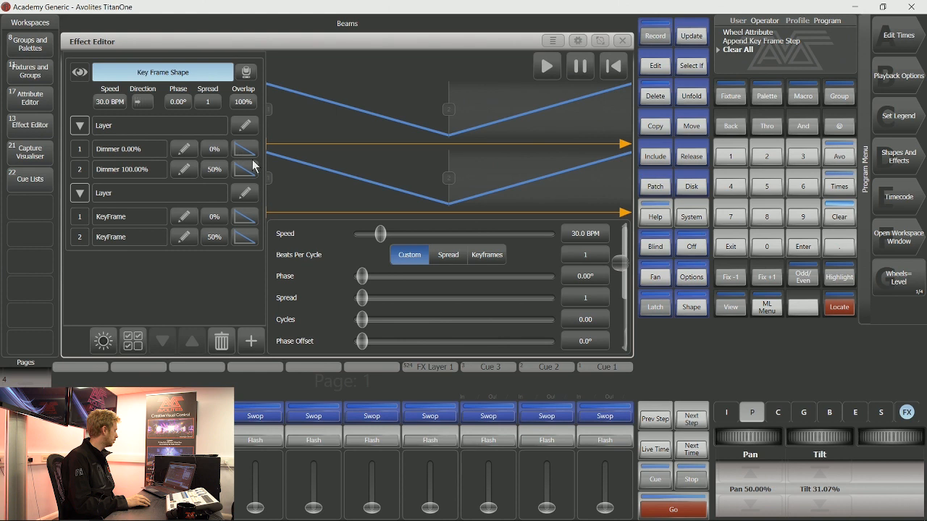
{"action": "mouse_move", "coordinate": [250, 155]}
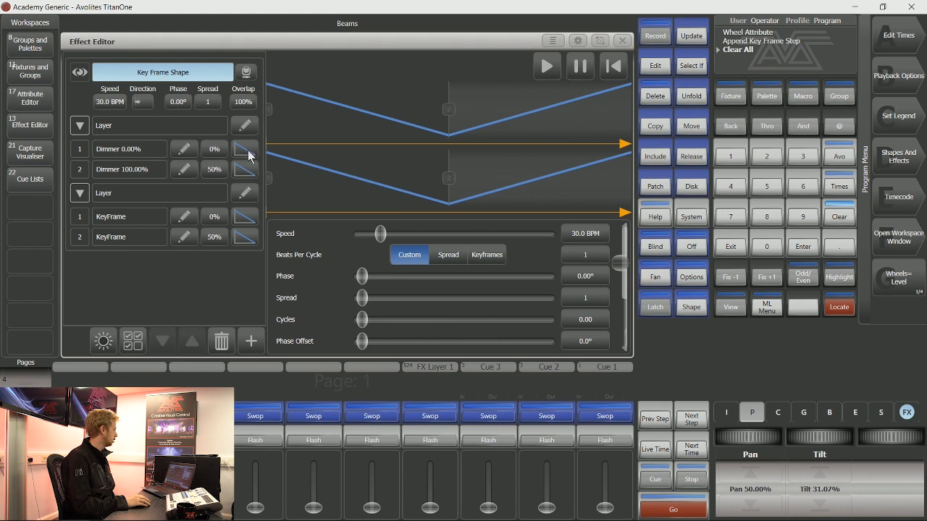
Show the transition types for the Dimmer 0.00% keyframe to choose Snap.
{"action": "left_click", "coordinate": [244, 148]}
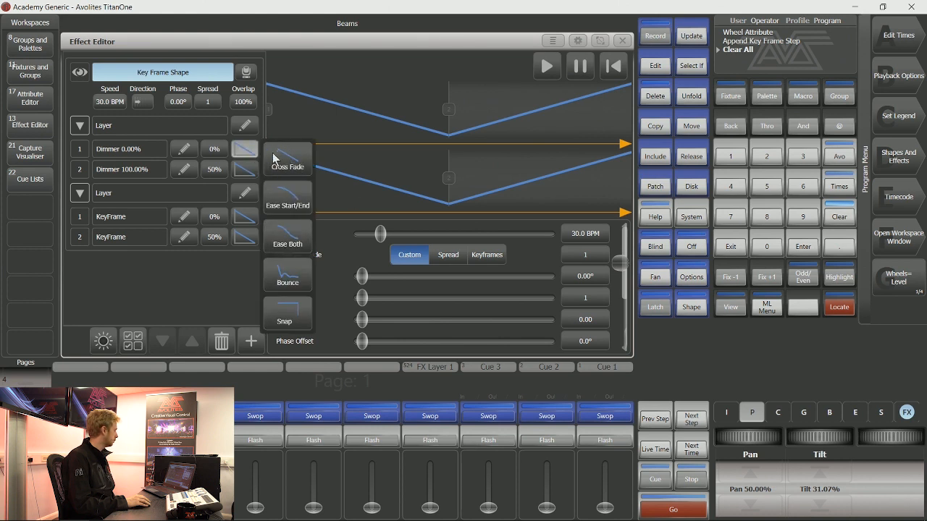
{"action": "mouse_move", "coordinate": [294, 203]}
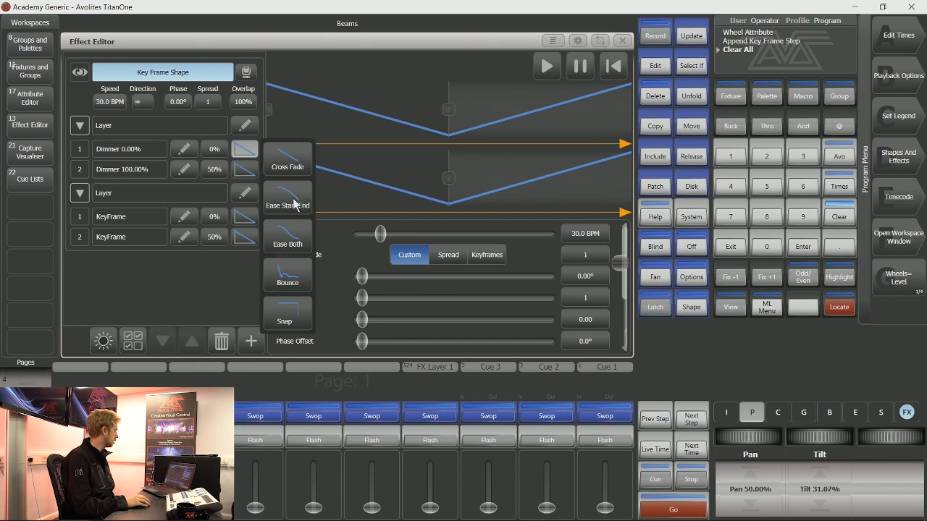
{"action": "mouse_move", "coordinate": [288, 299]}
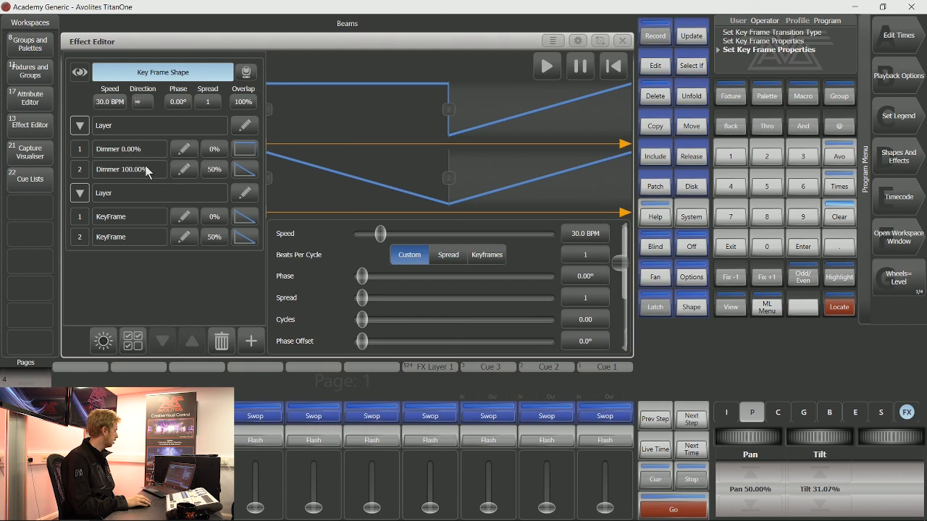
{"action": "mouse_move", "coordinate": [534, 45]}
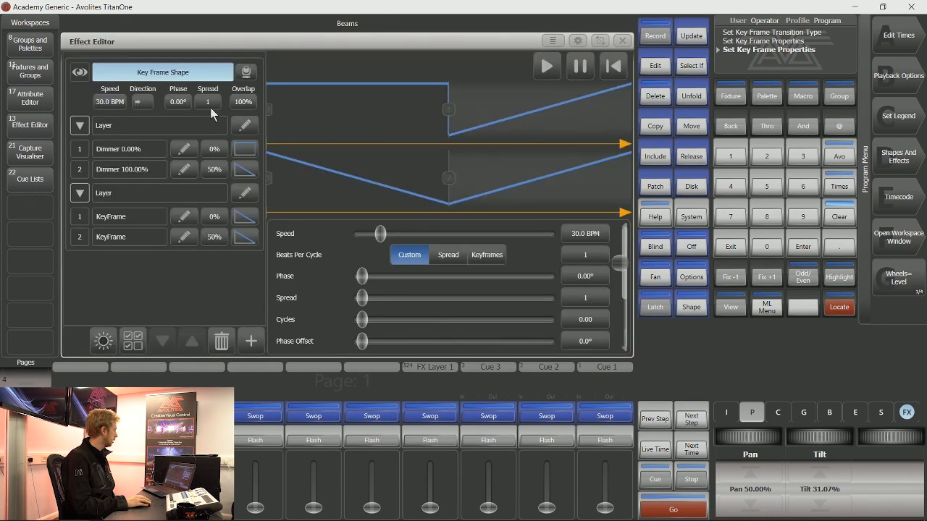
Set the effect spread to 40 and bring up the Direction choices.
{"action": "left_click", "coordinate": [208, 101]}
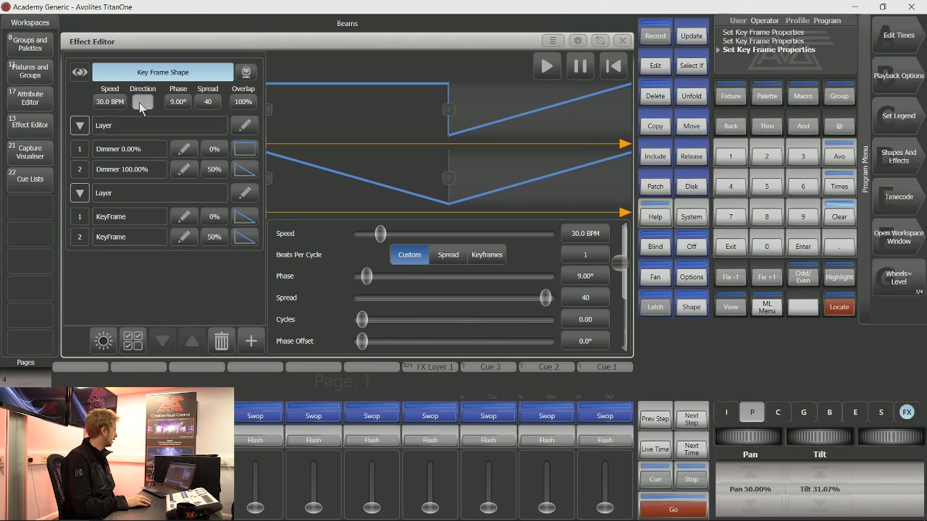
{"action": "left_click", "coordinate": [142, 101]}
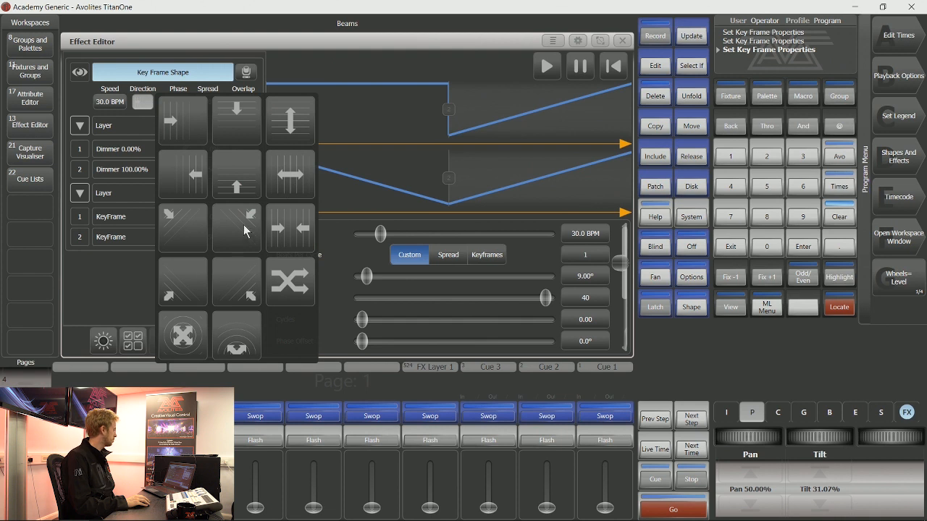
{"action": "mouse_move", "coordinate": [243, 234]}
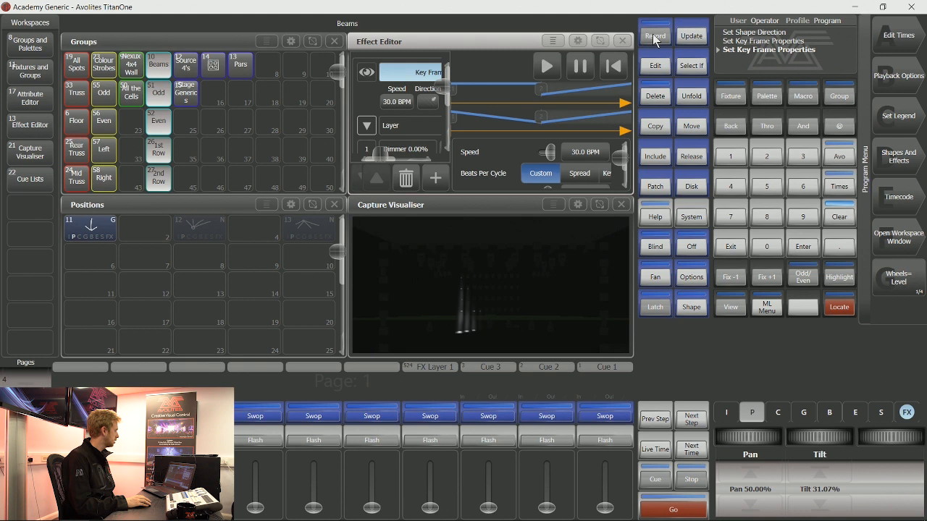
Record the running effect onto a free playback's Swop button as Cue 4.
{"action": "left_click", "coordinate": [654, 35]}
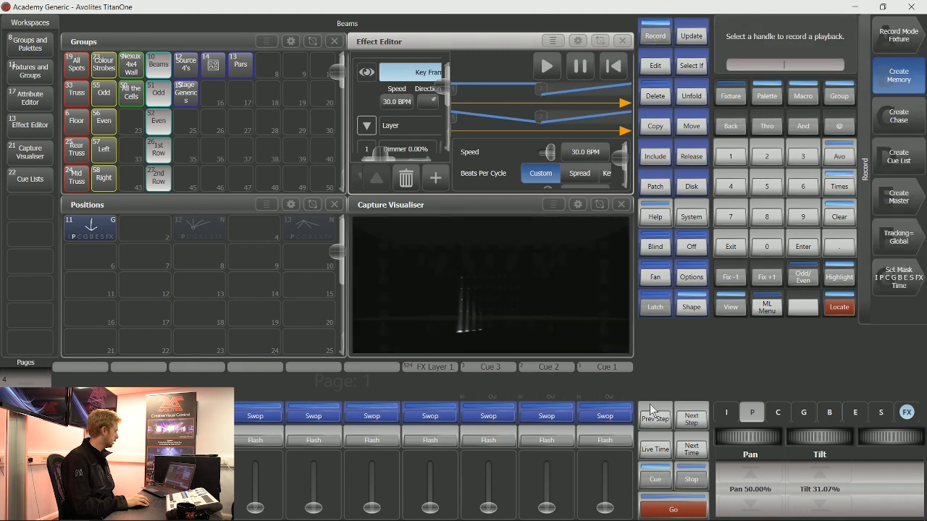
{"action": "left_click", "coordinate": [371, 416]}
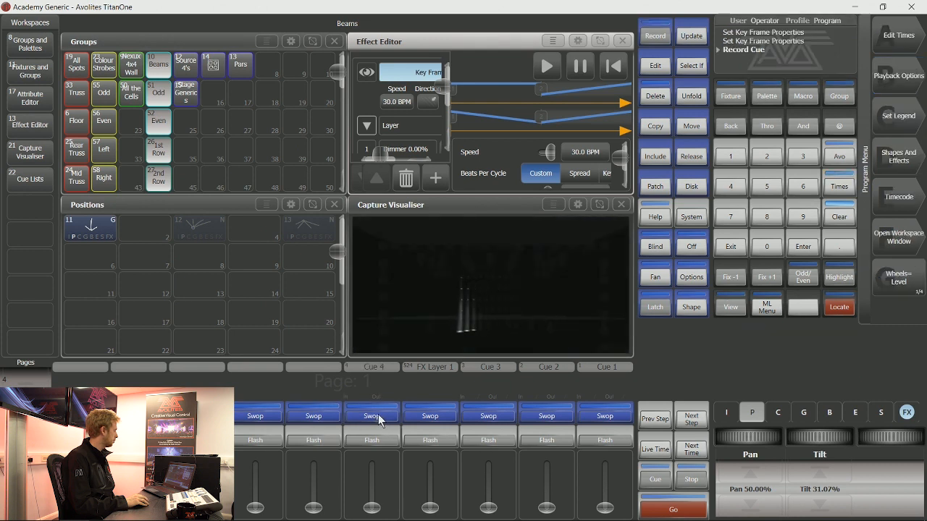
{"action": "mouse_move", "coordinate": [608, 119]}
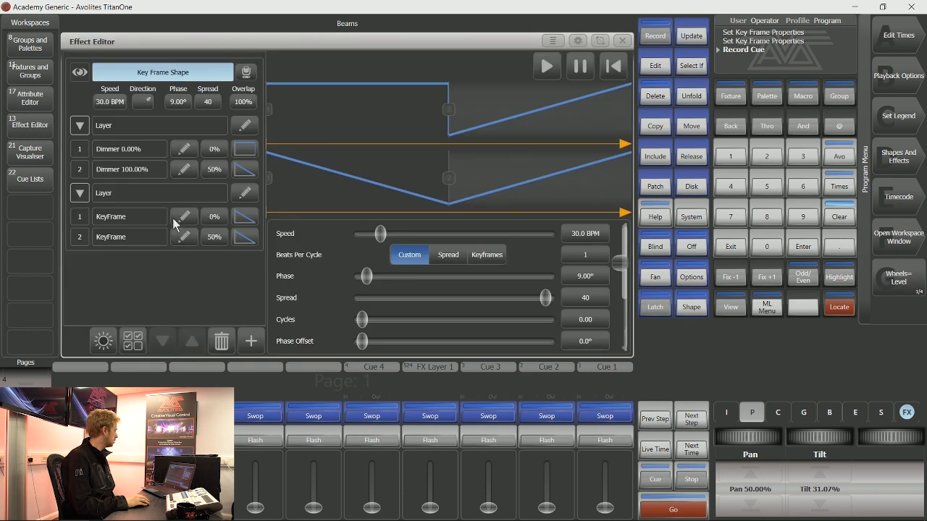
{"action": "mouse_move", "coordinate": [188, 226]}
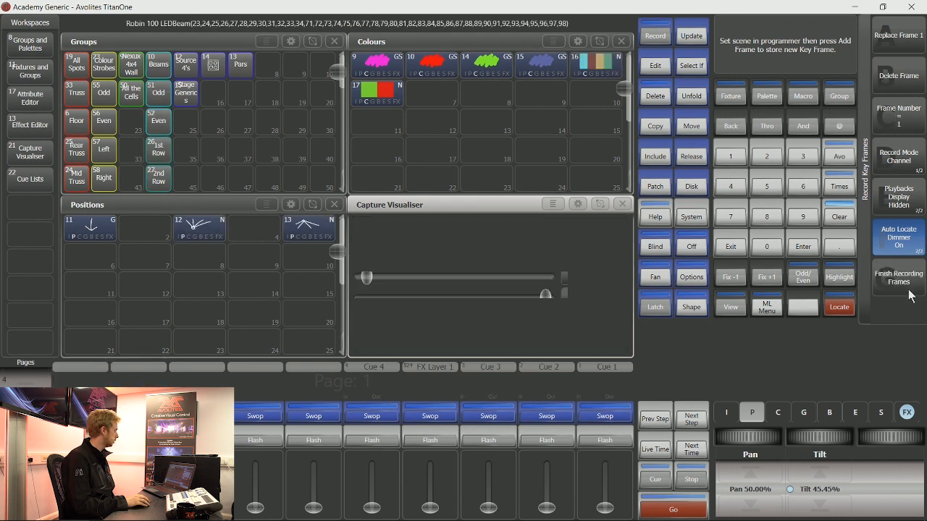
Finish recording frames, choose a new direction, and clear the programmer after Cue 5.
{"action": "left_click", "coordinate": [29, 123]}
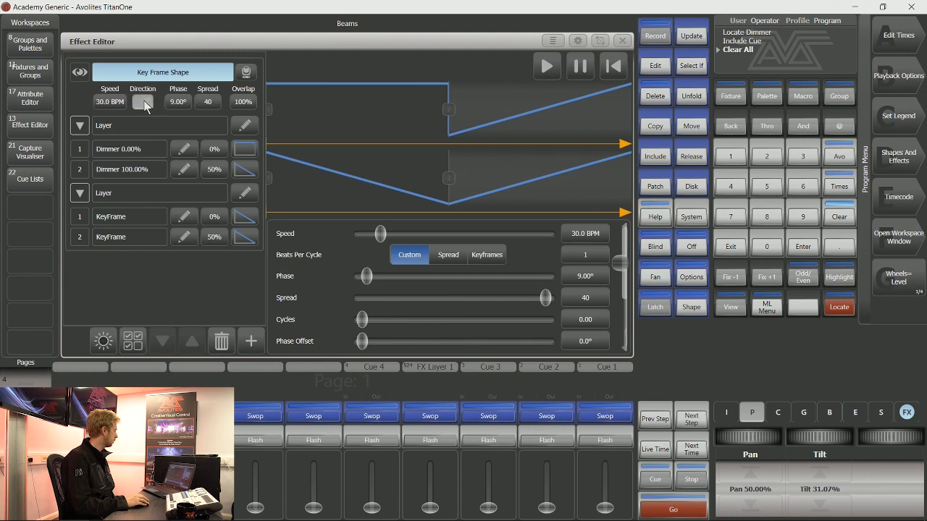
{"action": "left_click", "coordinate": [142, 101]}
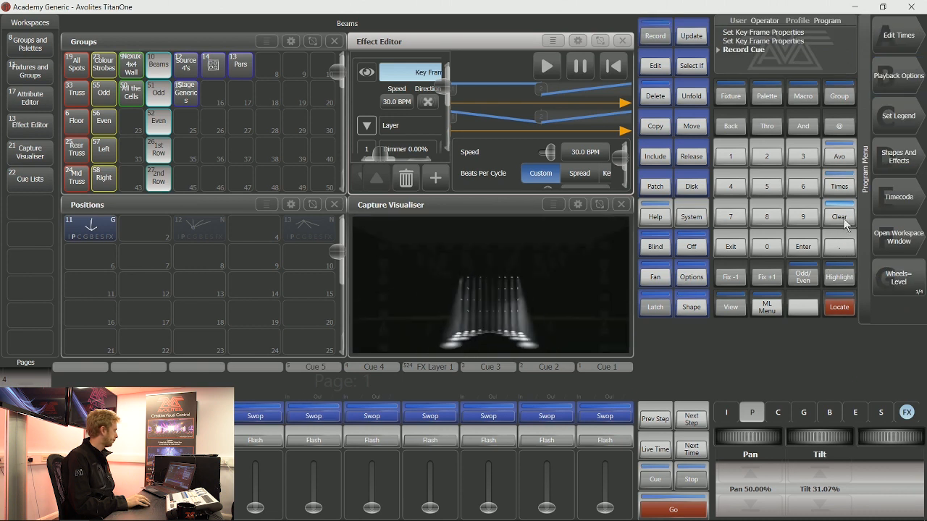
{"action": "left_click", "coordinate": [838, 216]}
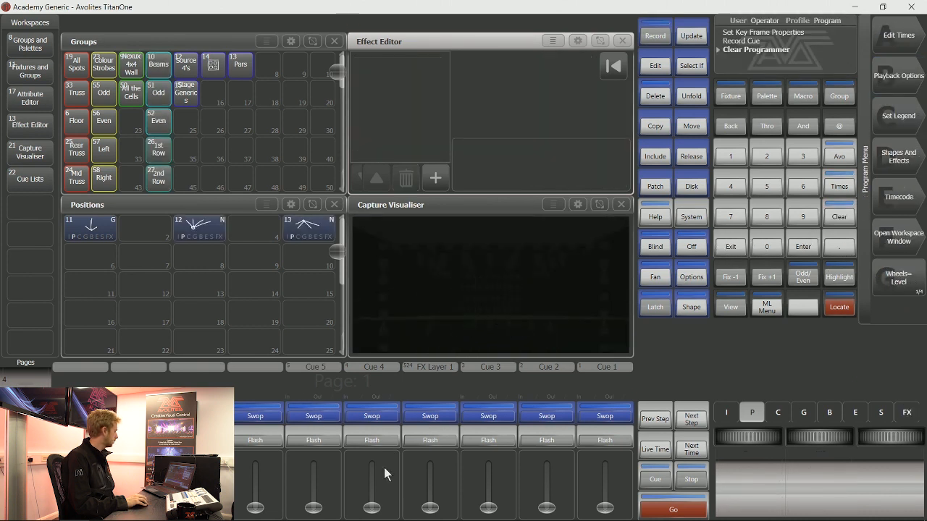